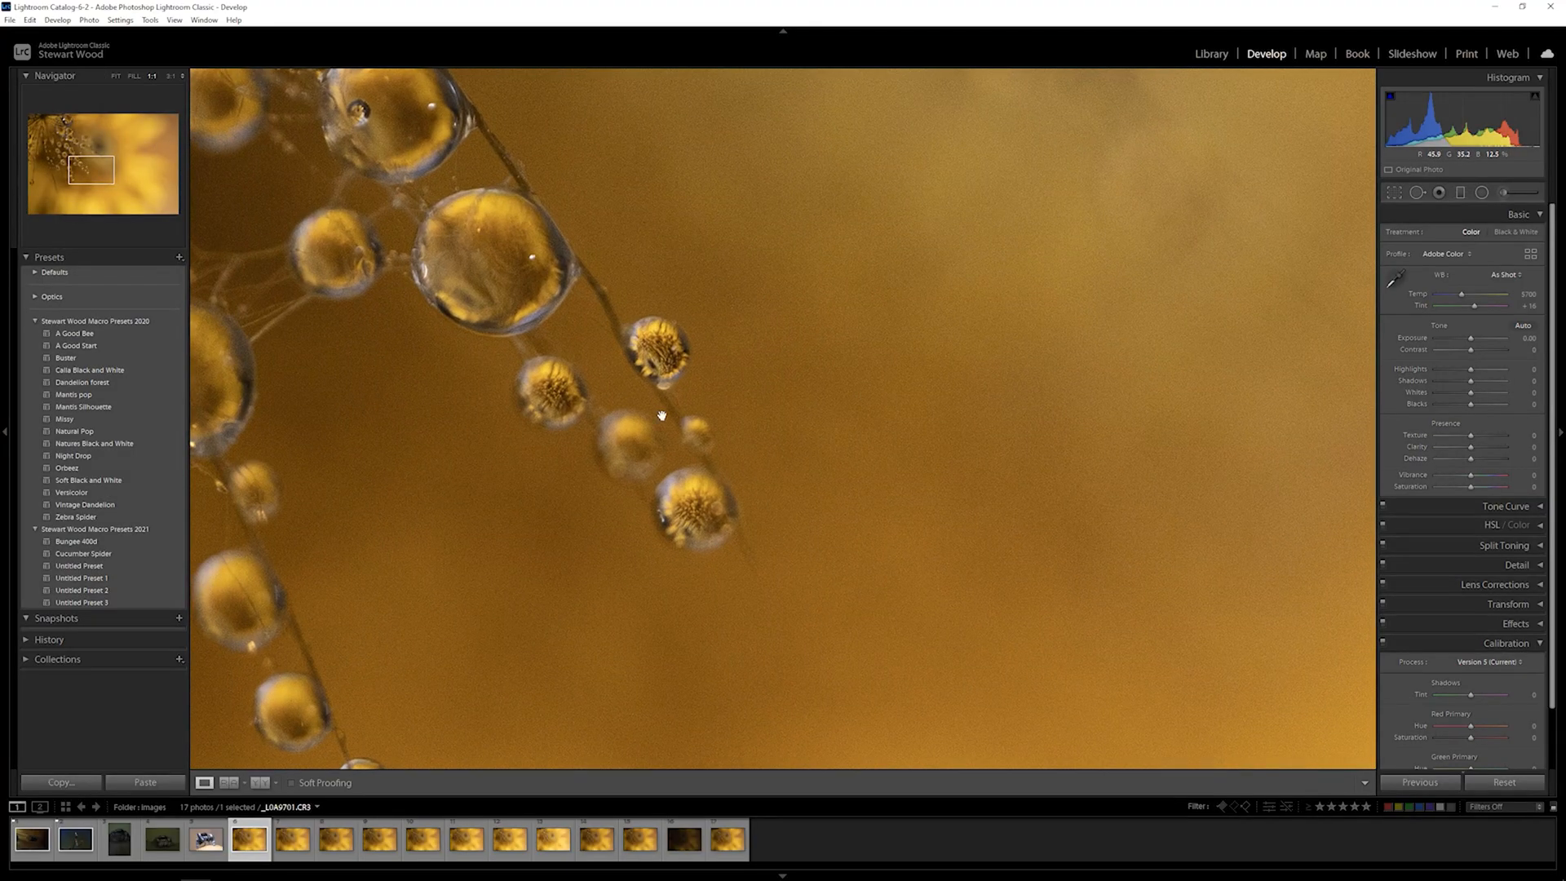
Send the water droplet photo to Topaz DeNoise AI via Photo > Edit In.
{"action": "left_click", "coordinate": [88, 19]}
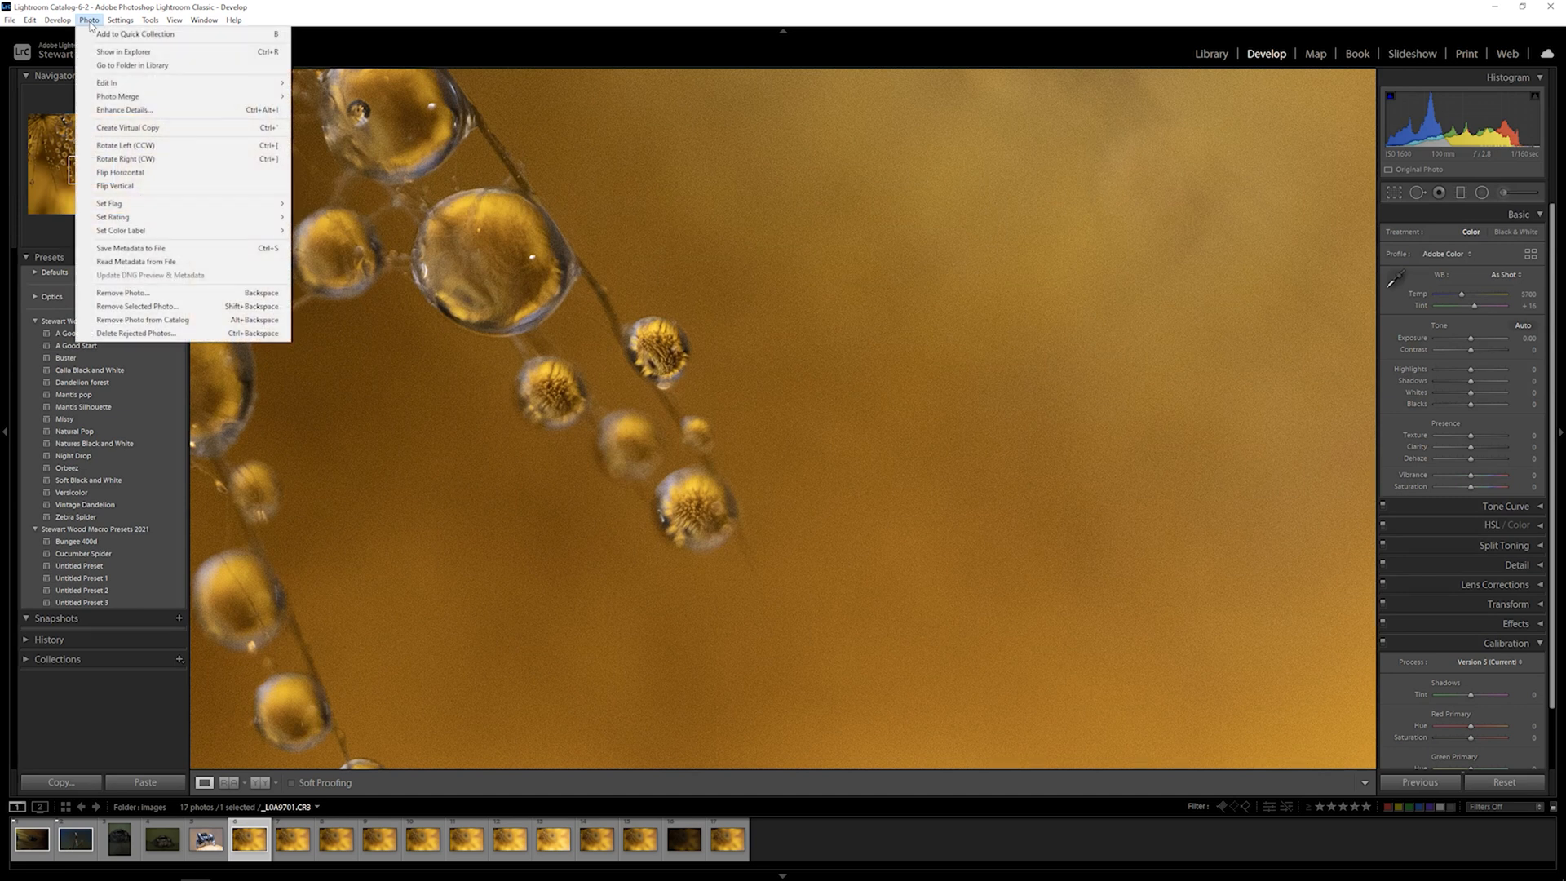
{"action": "mouse_move", "coordinate": [107, 83]}
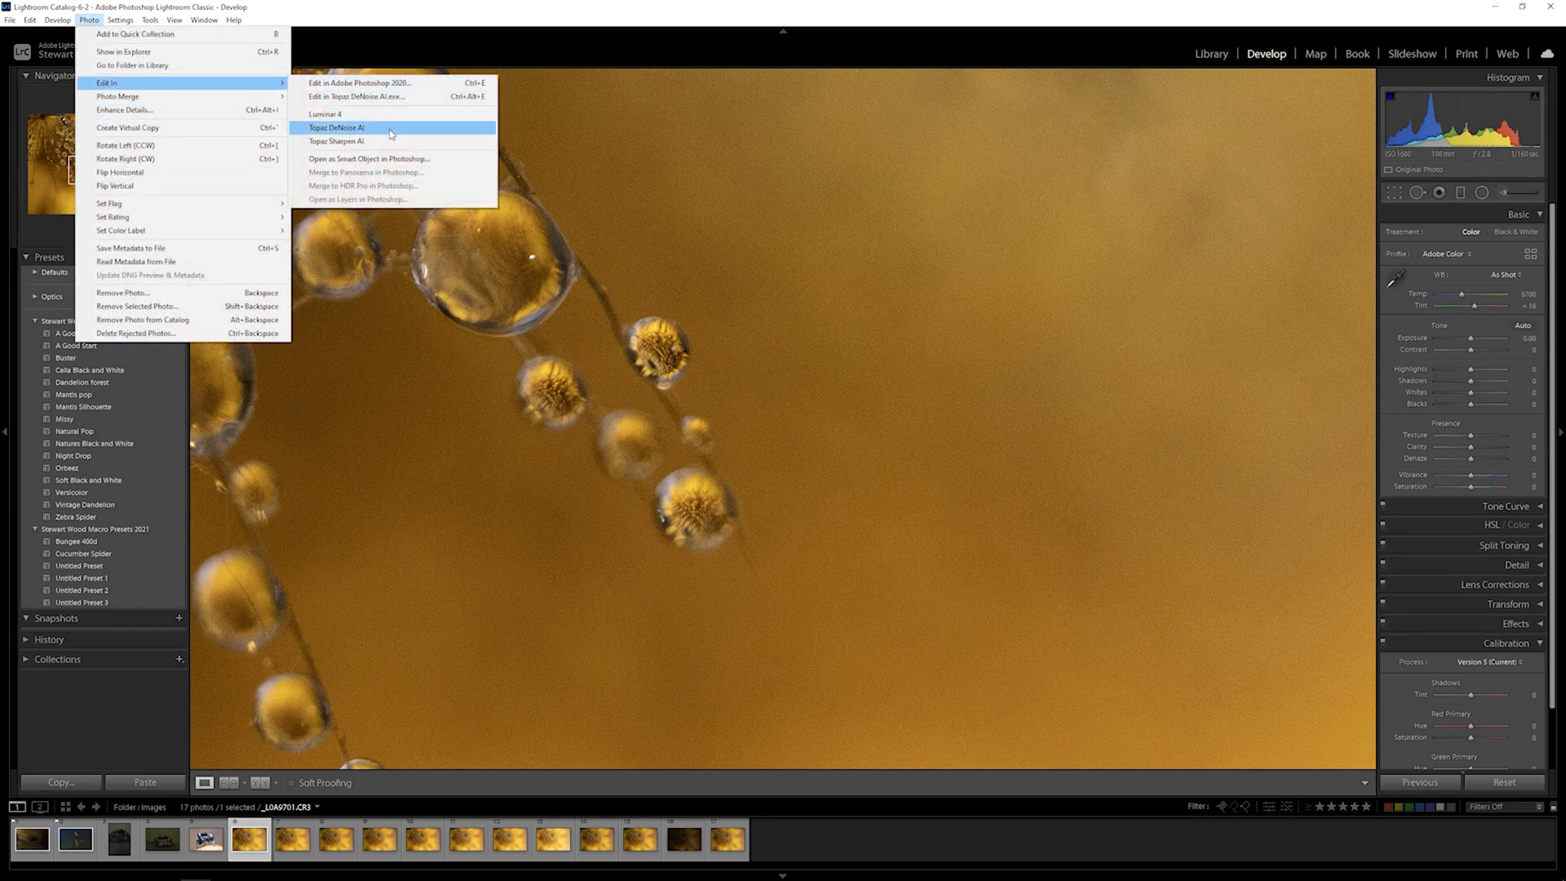
{"action": "mouse_move", "coordinate": [378, 131]}
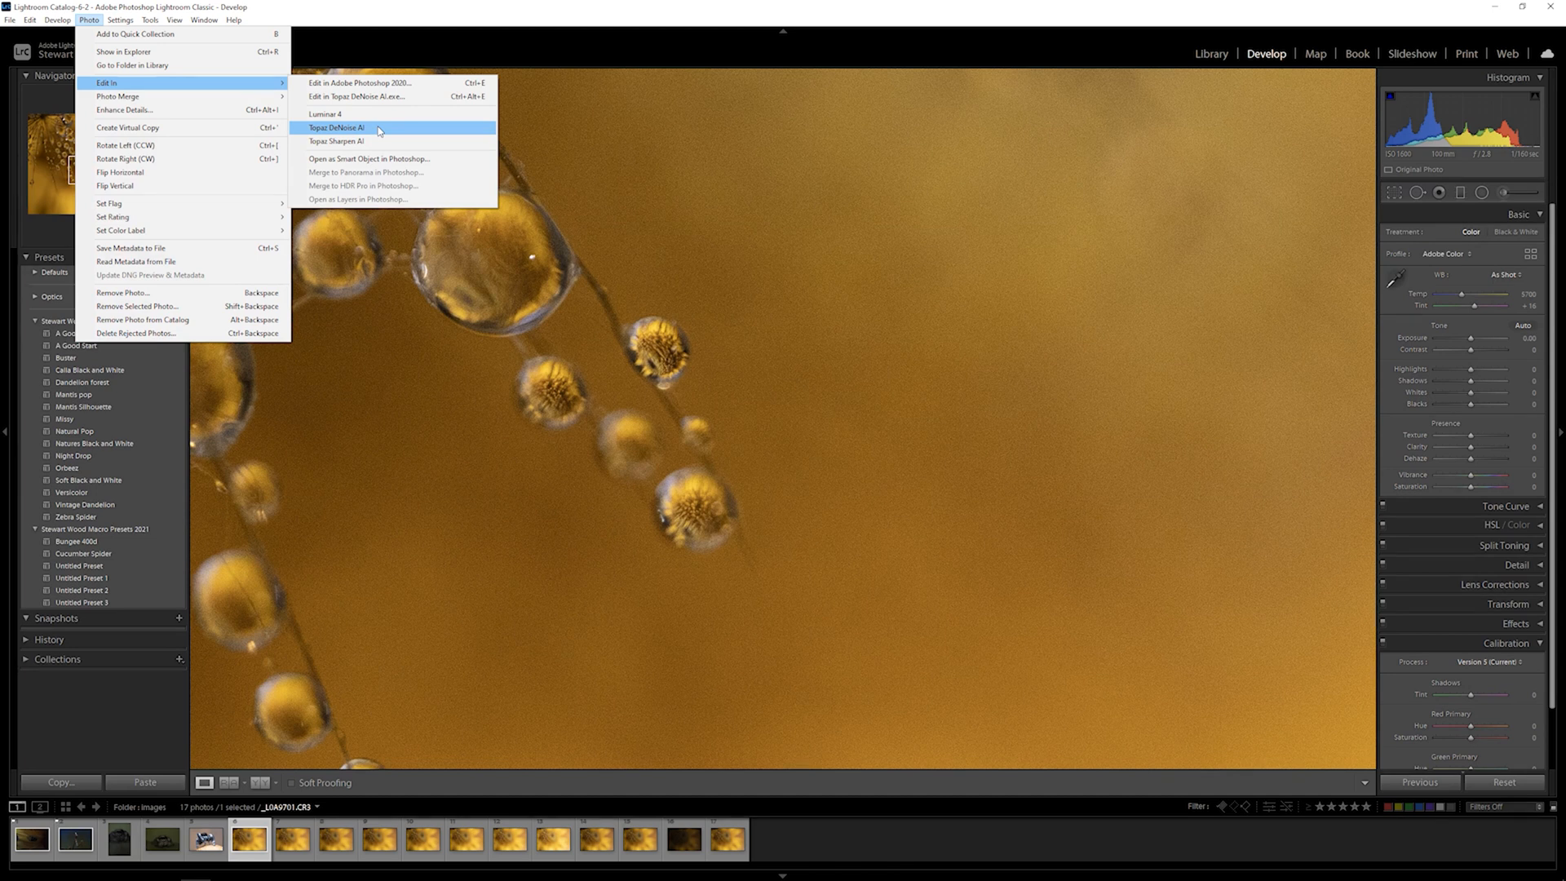
{"action": "left_click", "coordinate": [337, 128]}
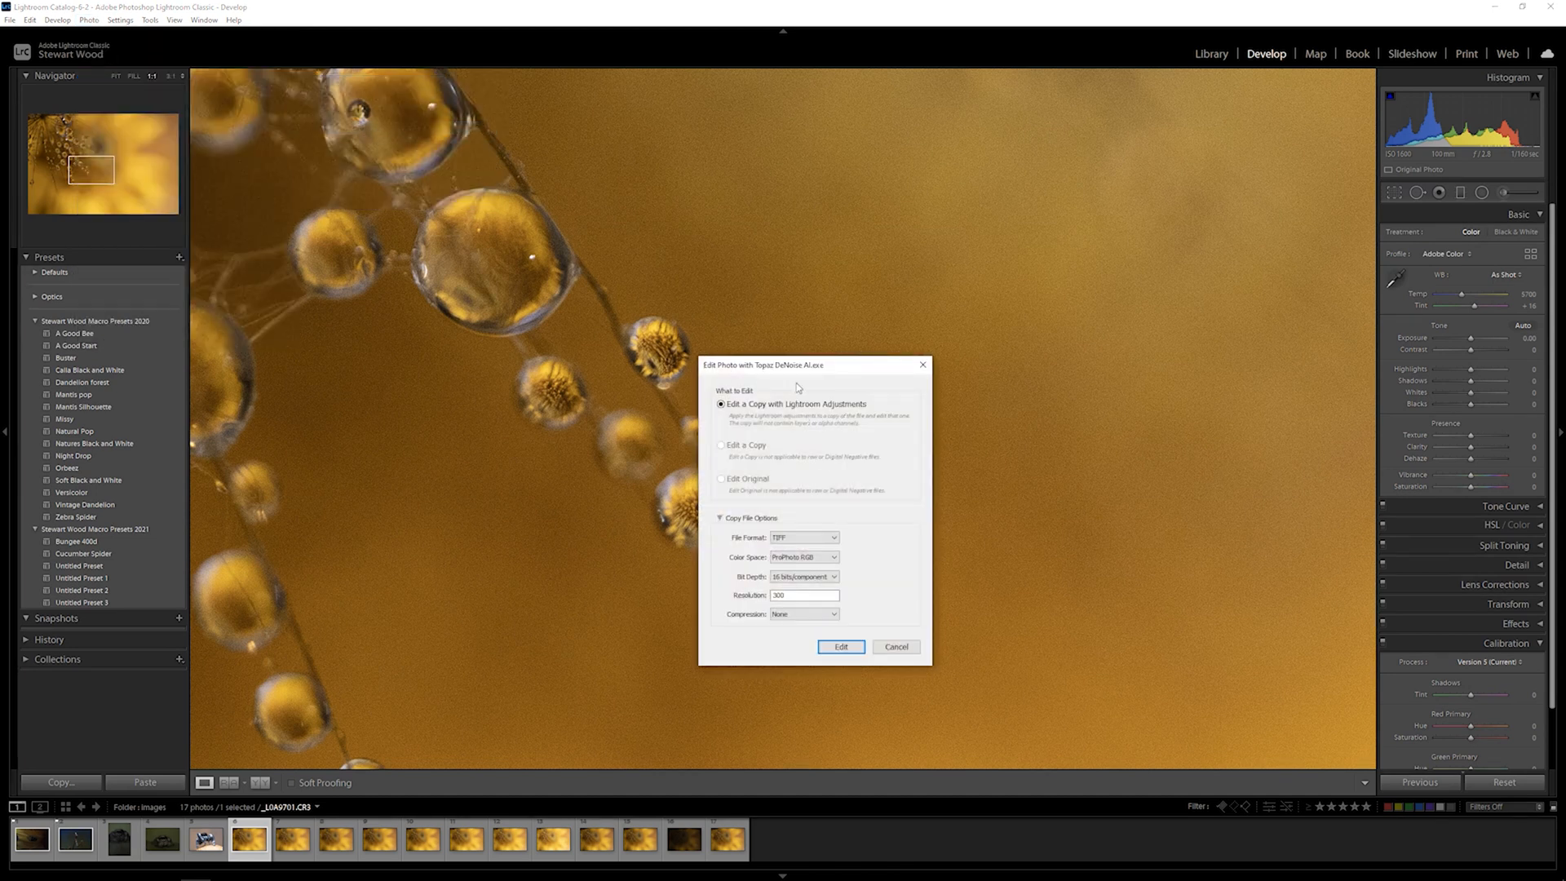